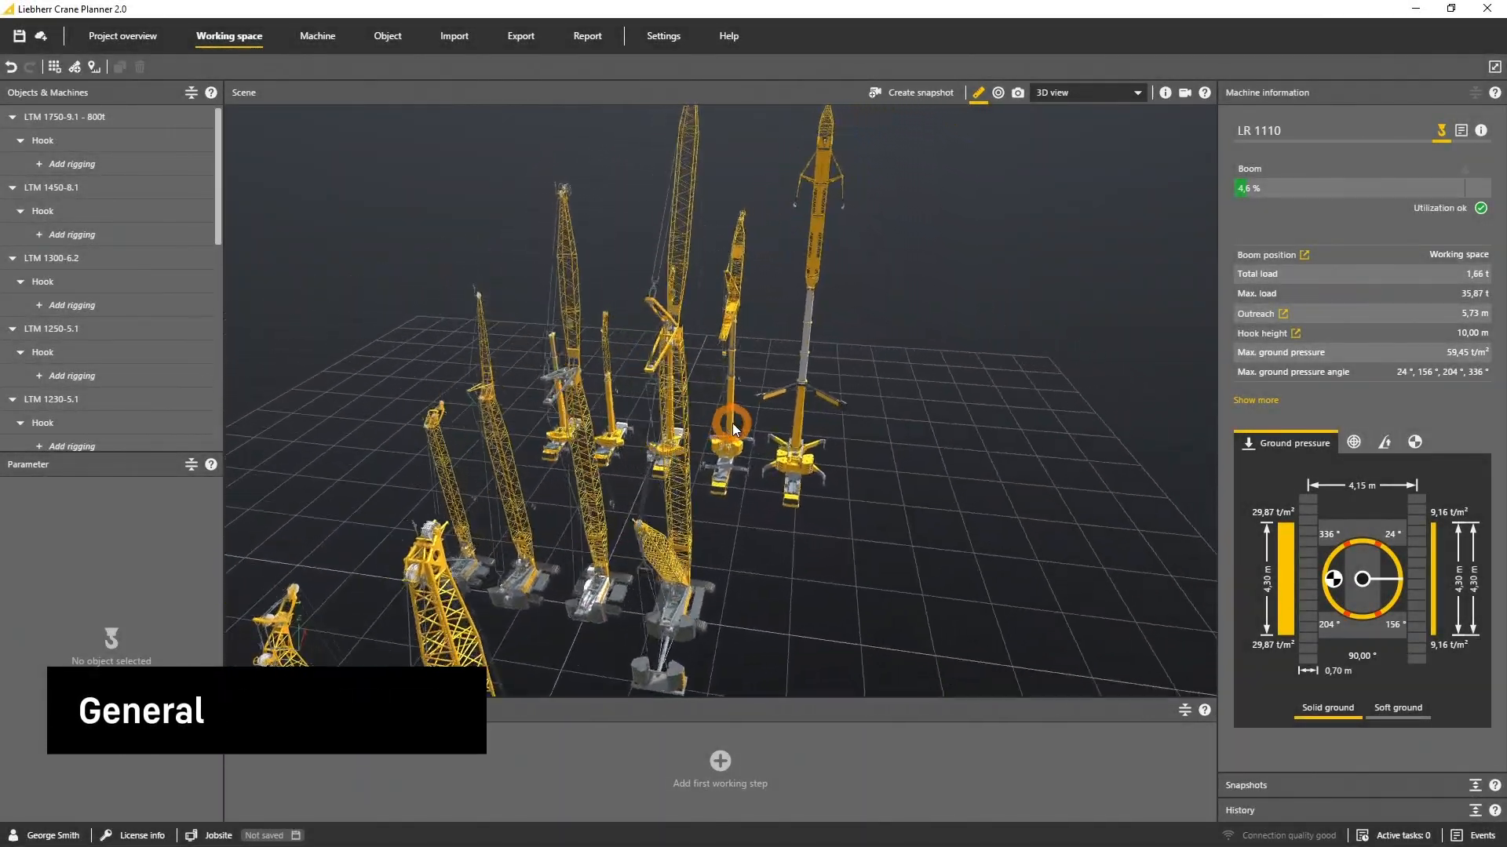
Drag the 3D view to close in on the LTM mobile crane
{"action": "left_click_drag", "start_coordinate": [731, 433], "coordinate": [989, 381]}
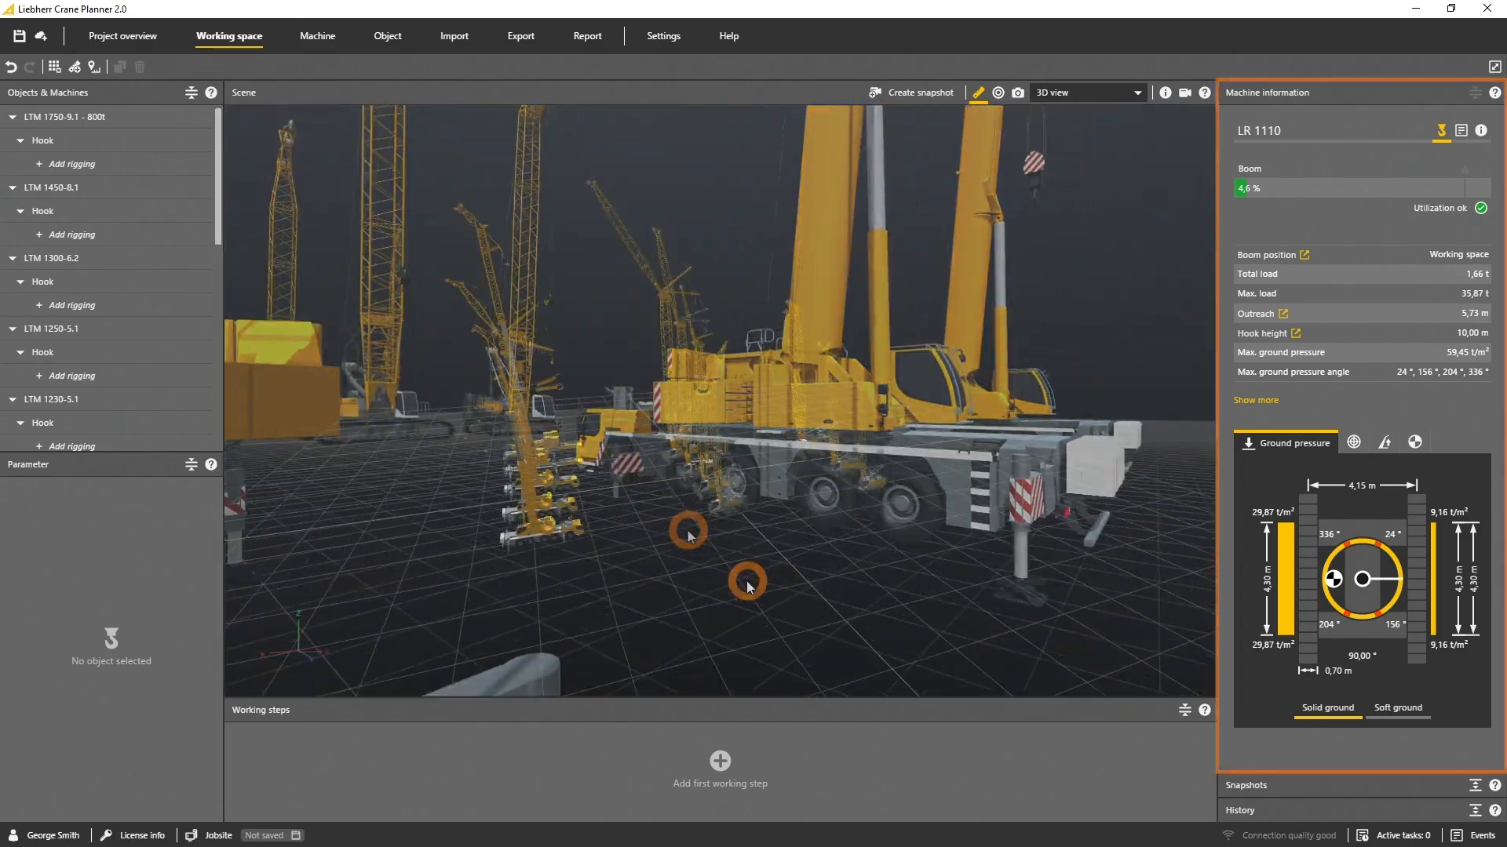
{"action": "left_click_drag", "start_coordinate": [687, 528], "coordinate": [958, 555]}
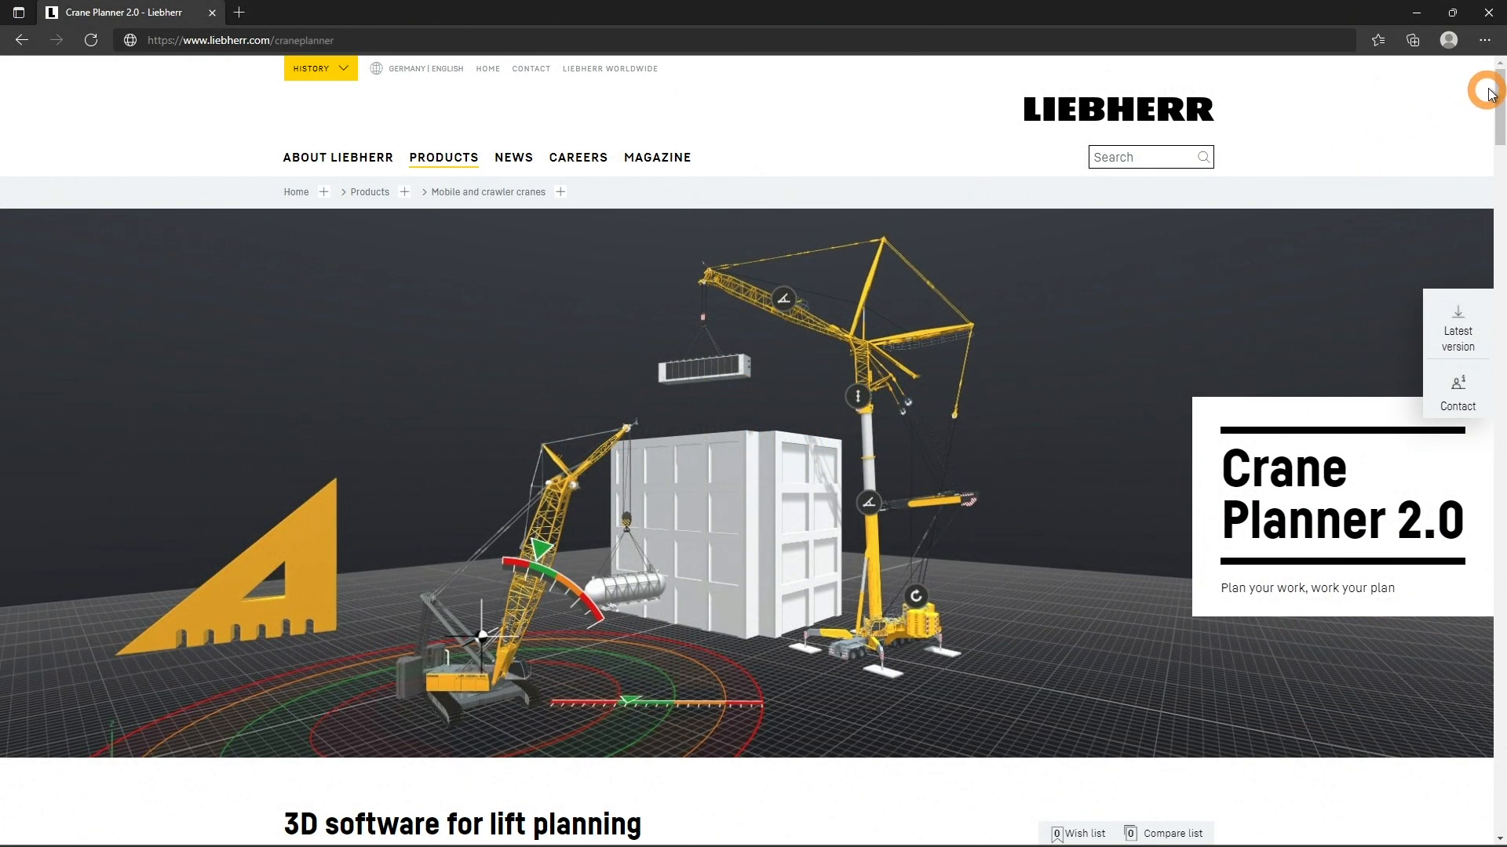
Scroll the Crane Planner 2.0 page past the functions table to the Portfolio section
{"action": "scroll", "scroll_direction": "down", "scroll_amount": 3}
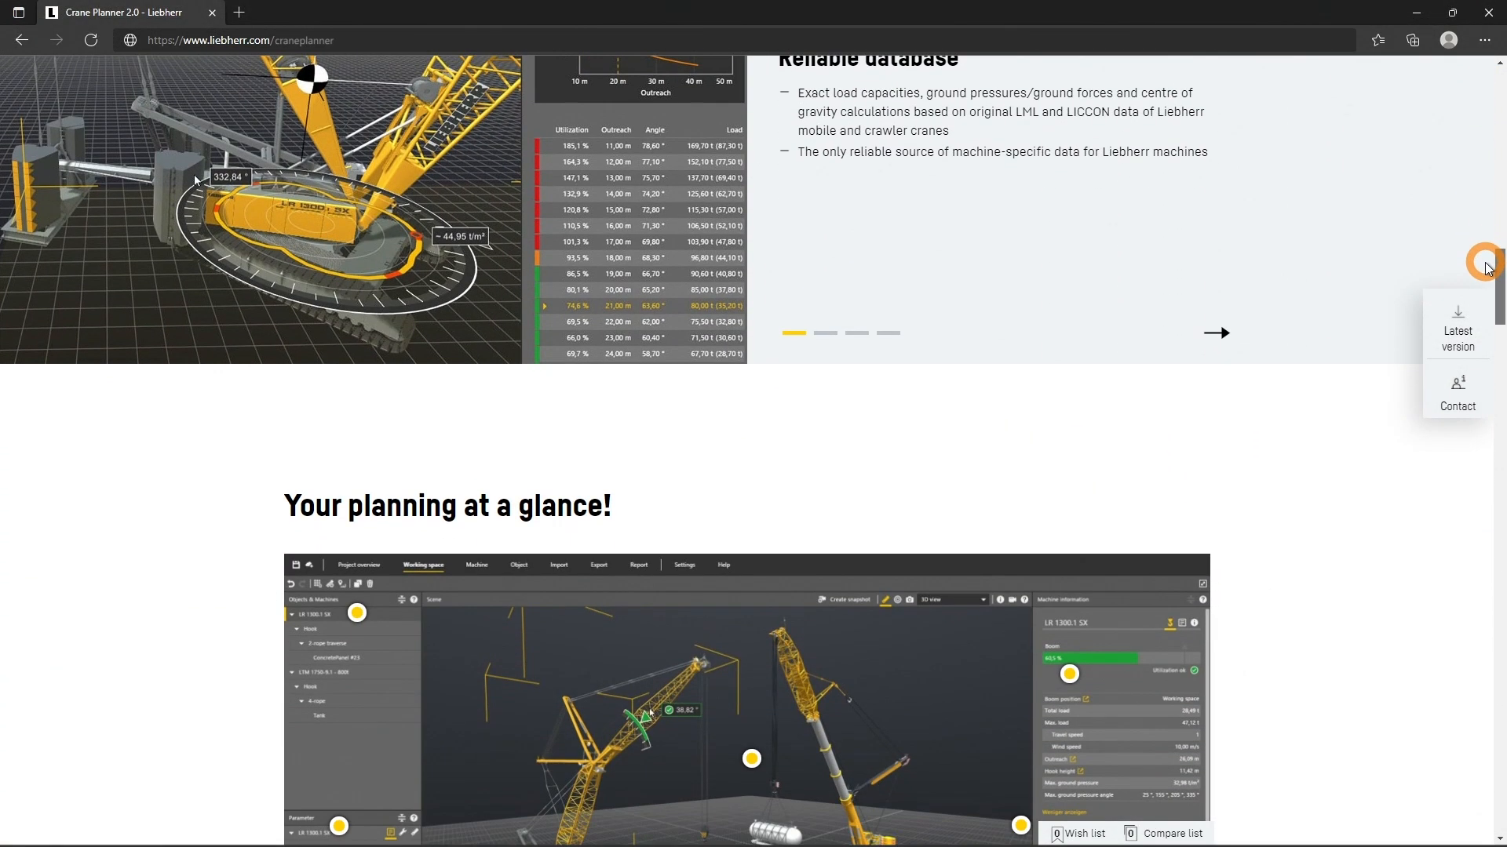
{"action": "scroll", "scroll_direction": "down", "scroll_amount": 3}
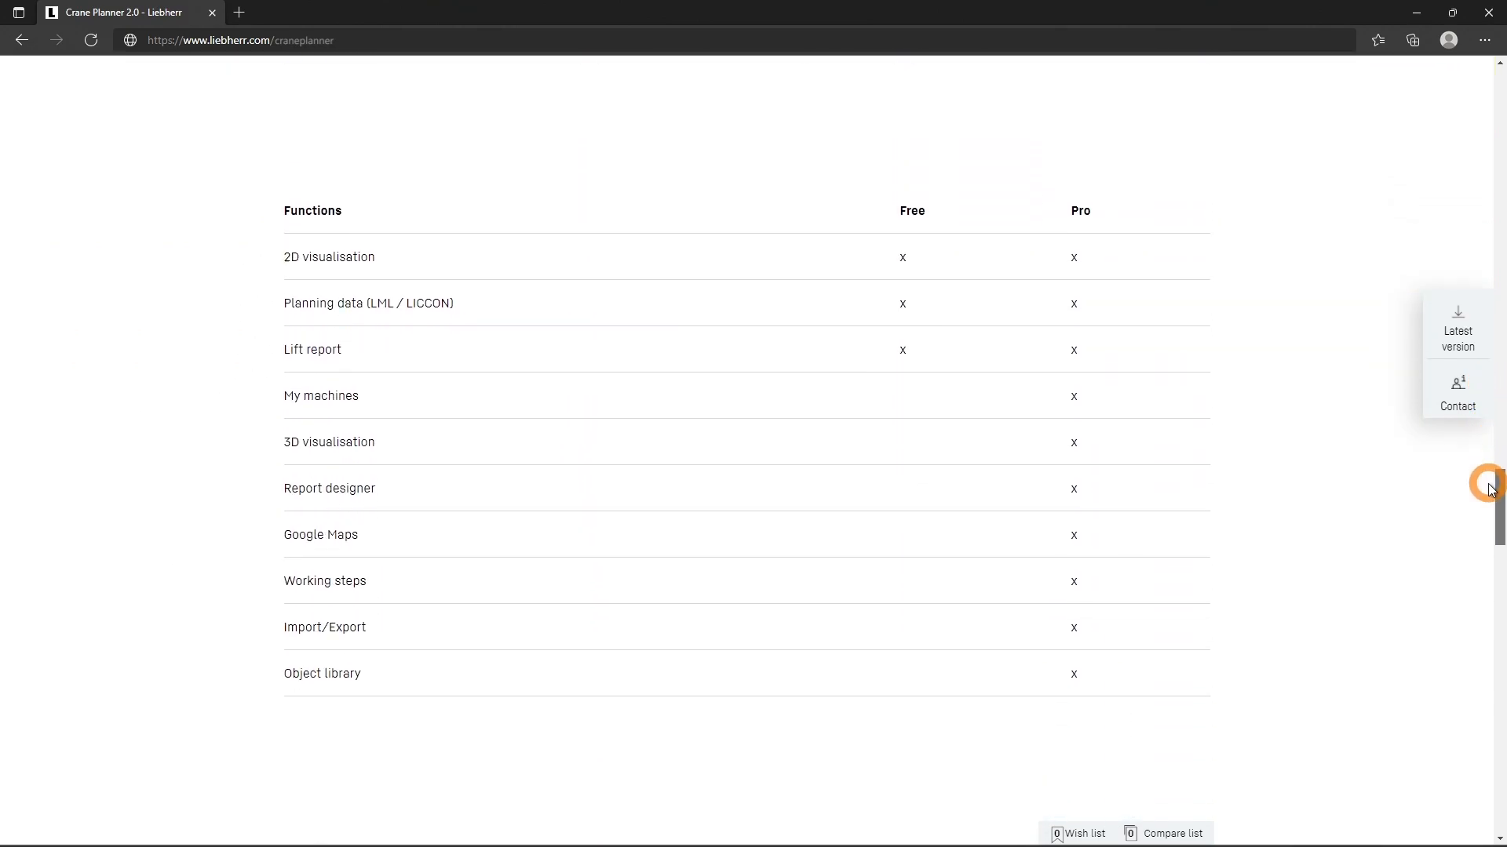
{"action": "scroll", "scroll_direction": "down", "scroll_amount": 3}
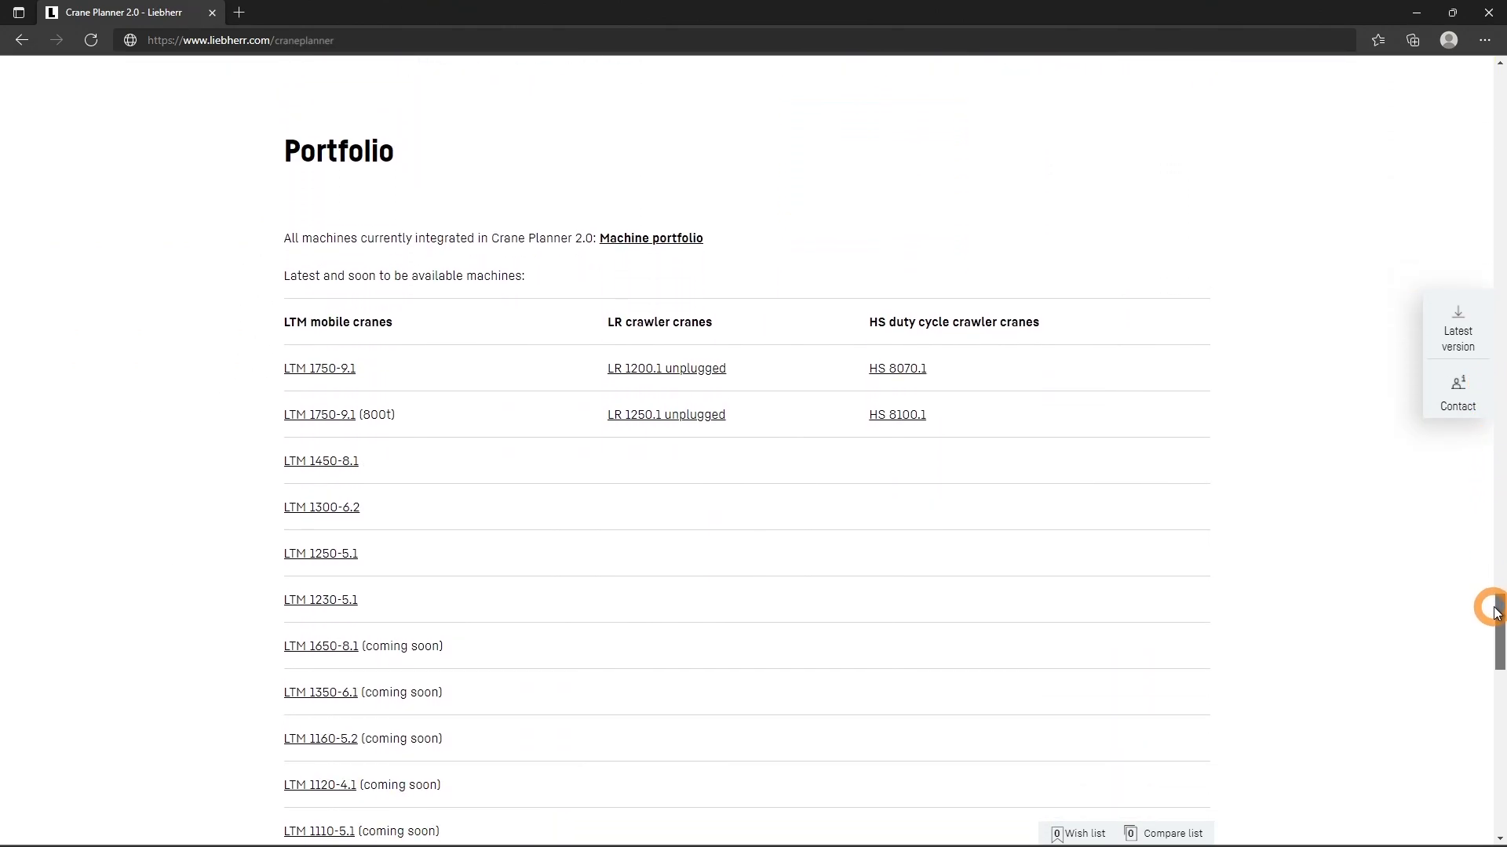
{"action": "scroll", "scroll_direction": "down", "scroll_amount": 3}
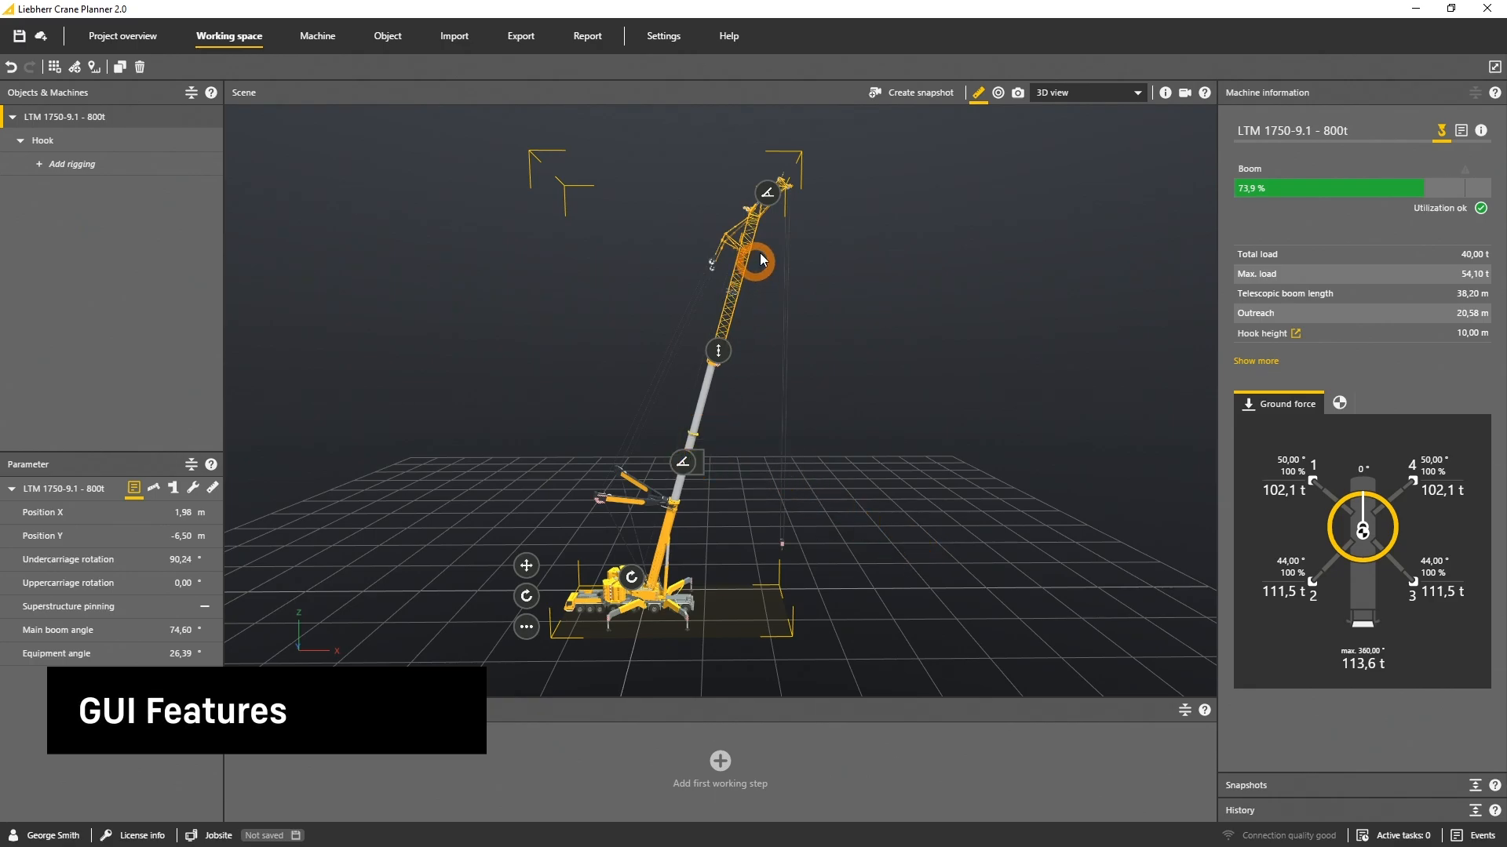
{"action": "mouse_move", "coordinate": [766, 193]}
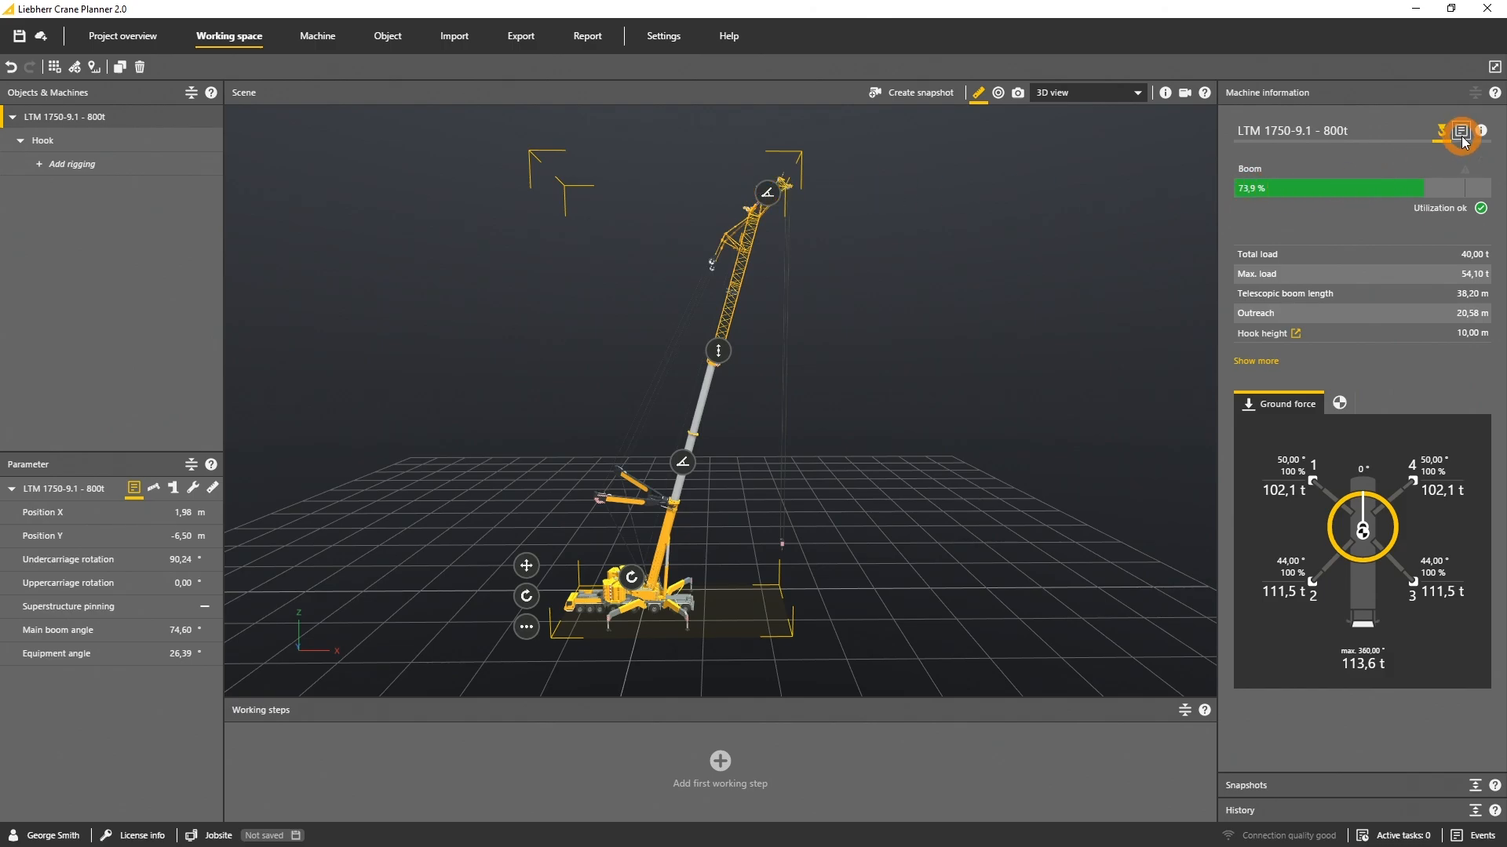
Show the load chart, lower the jib to about 16°, and retract the boom to 32.72 m
{"action": "left_click", "coordinate": [1458, 131]}
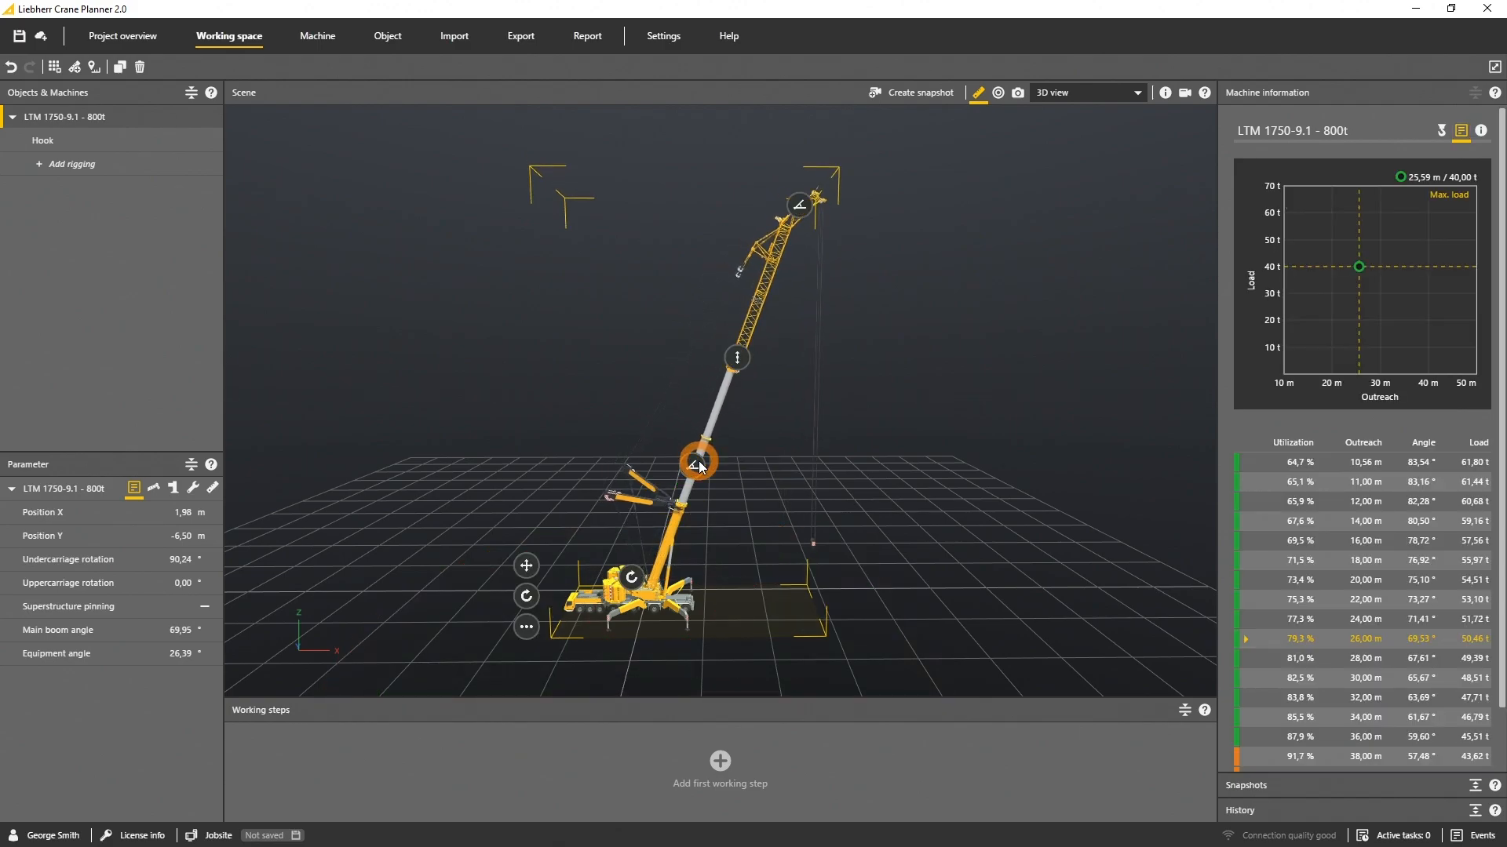
{"action": "left_click_drag", "start_coordinate": [699, 463], "coordinate": [802, 197]}
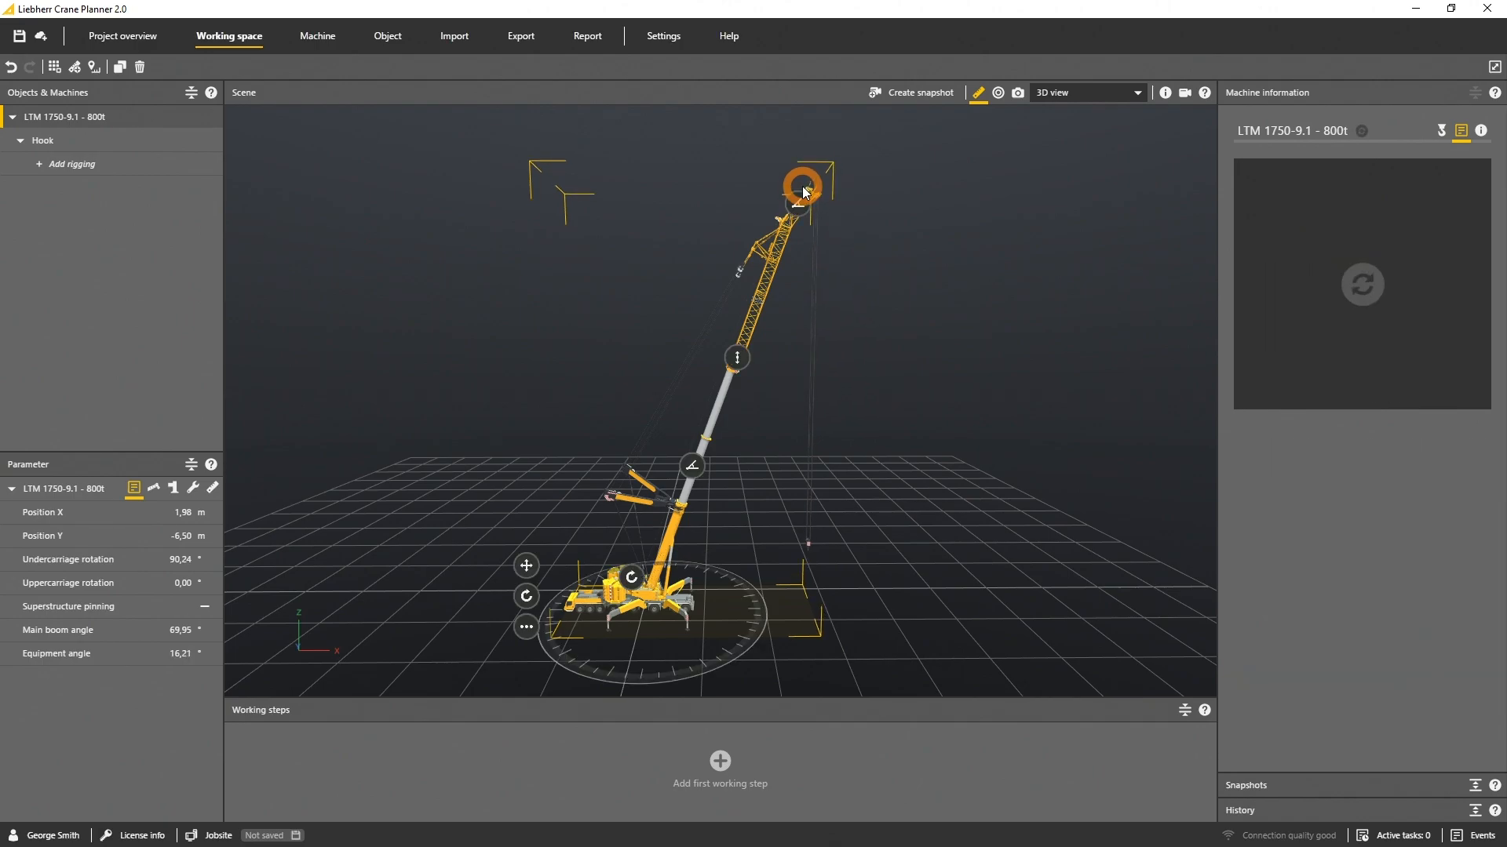
{"action": "left_click_drag", "start_coordinate": [802, 189], "coordinate": [742, 337]}
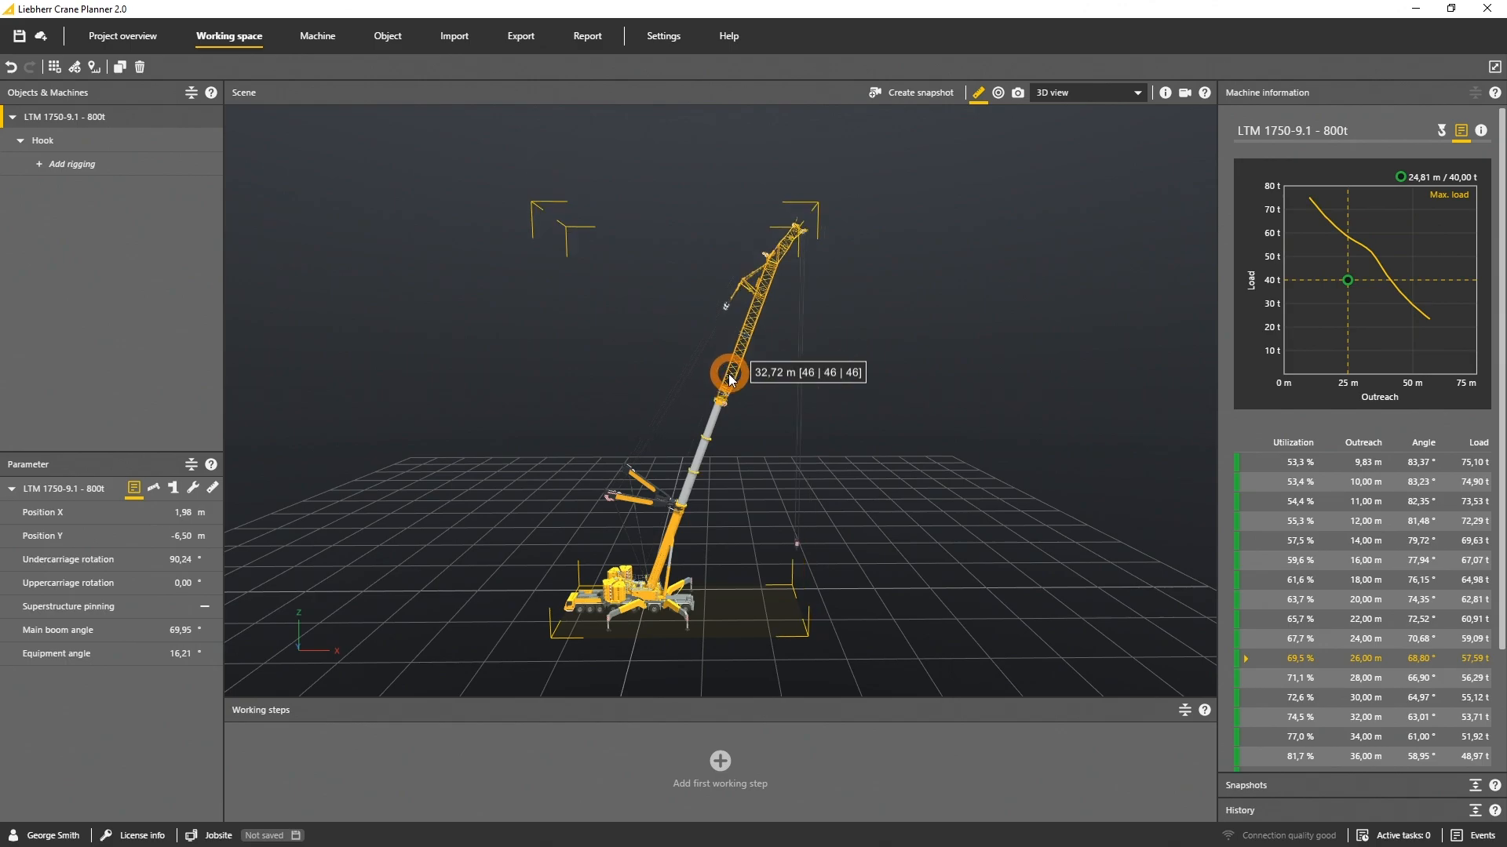
{"action": "left_click", "coordinate": [715, 375]}
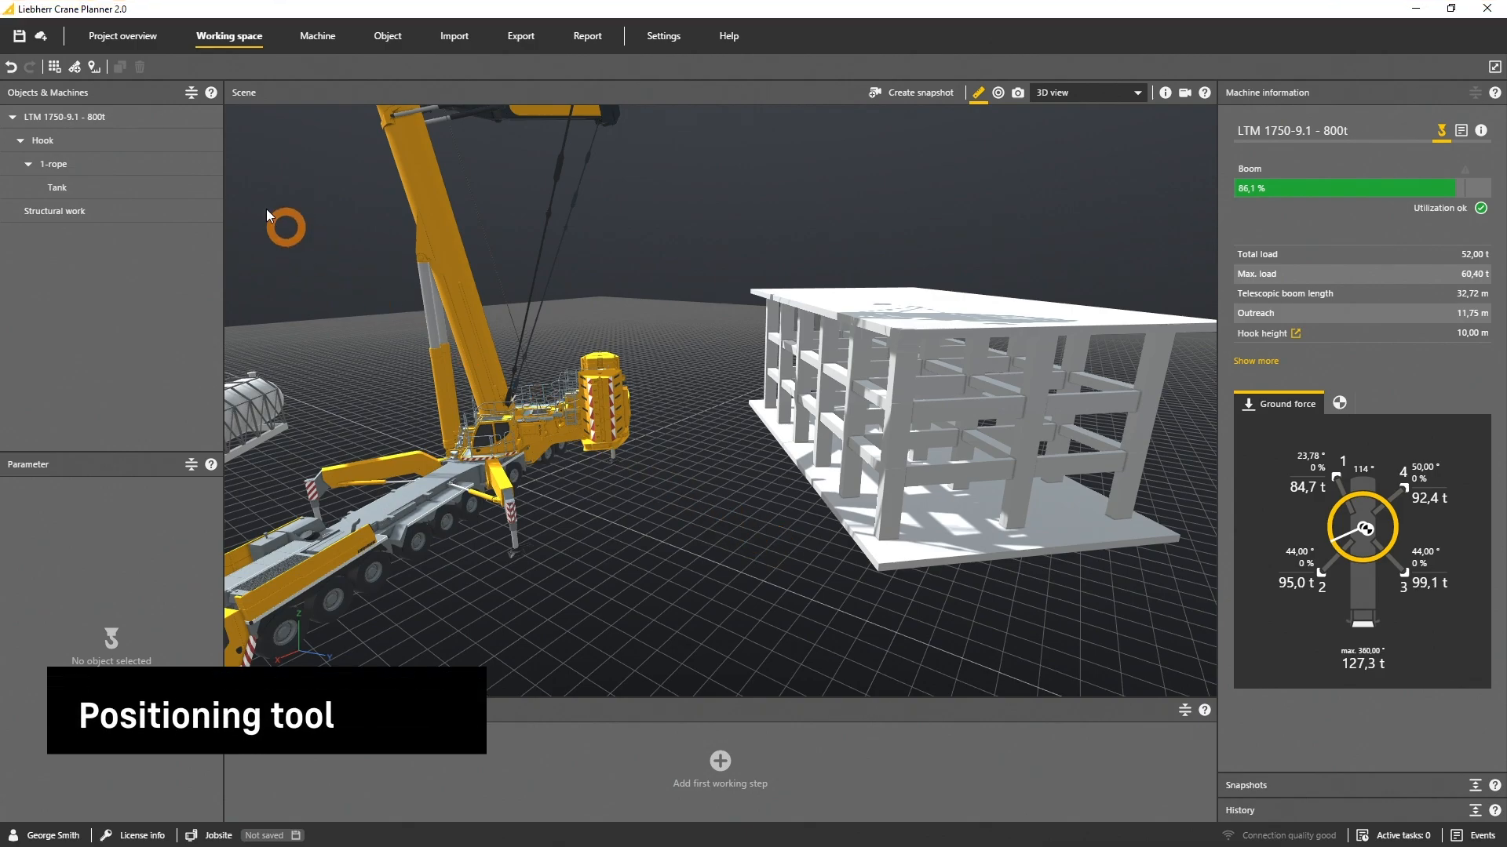
Activate the Positioning tool and pick the structural work's front corner as reference
{"action": "left_click", "coordinate": [93, 66]}
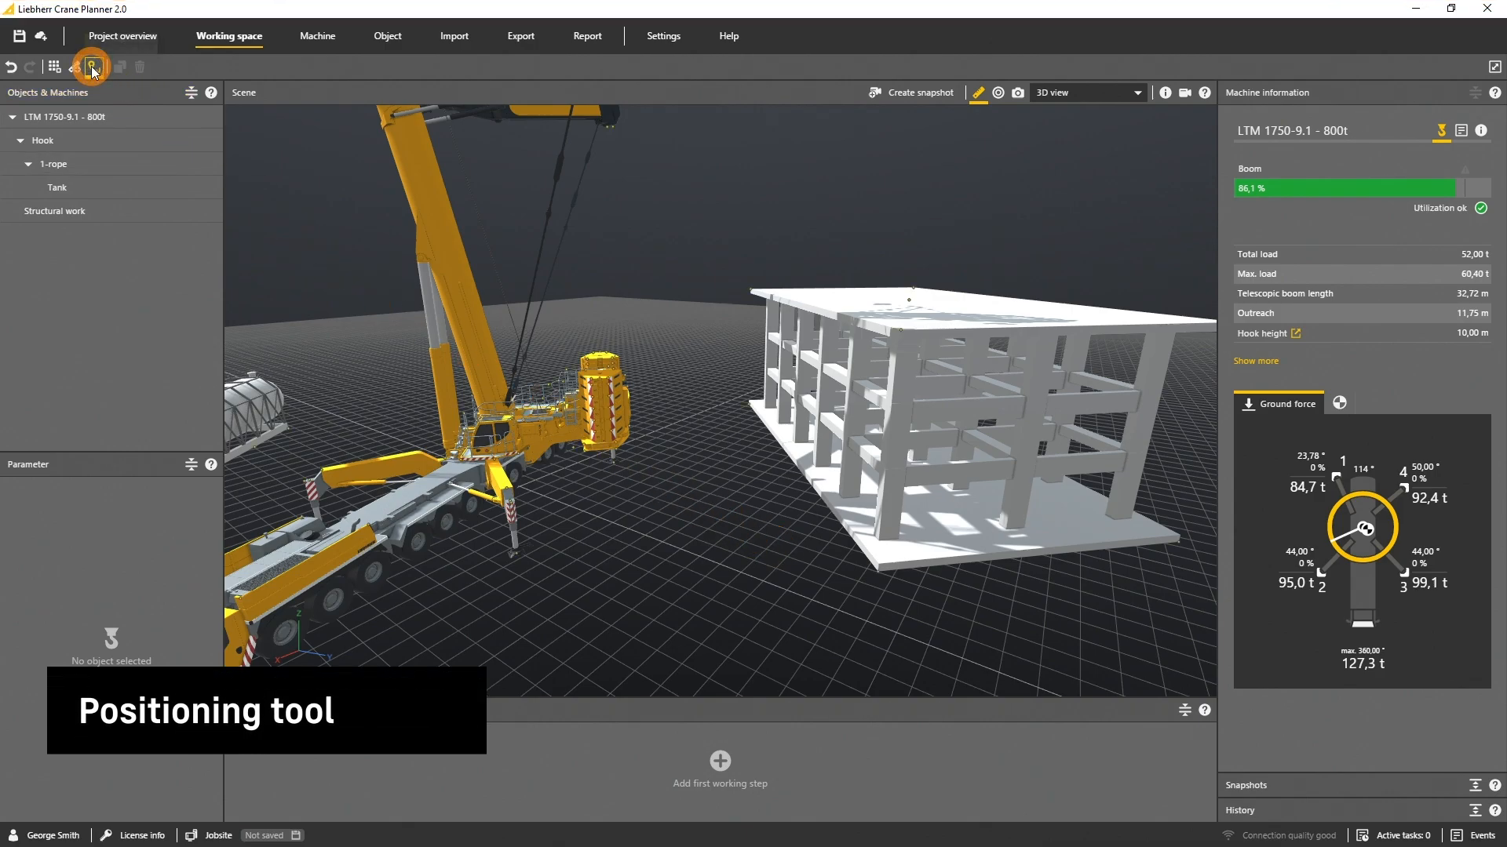
{"action": "left_click", "coordinate": [93, 66]}
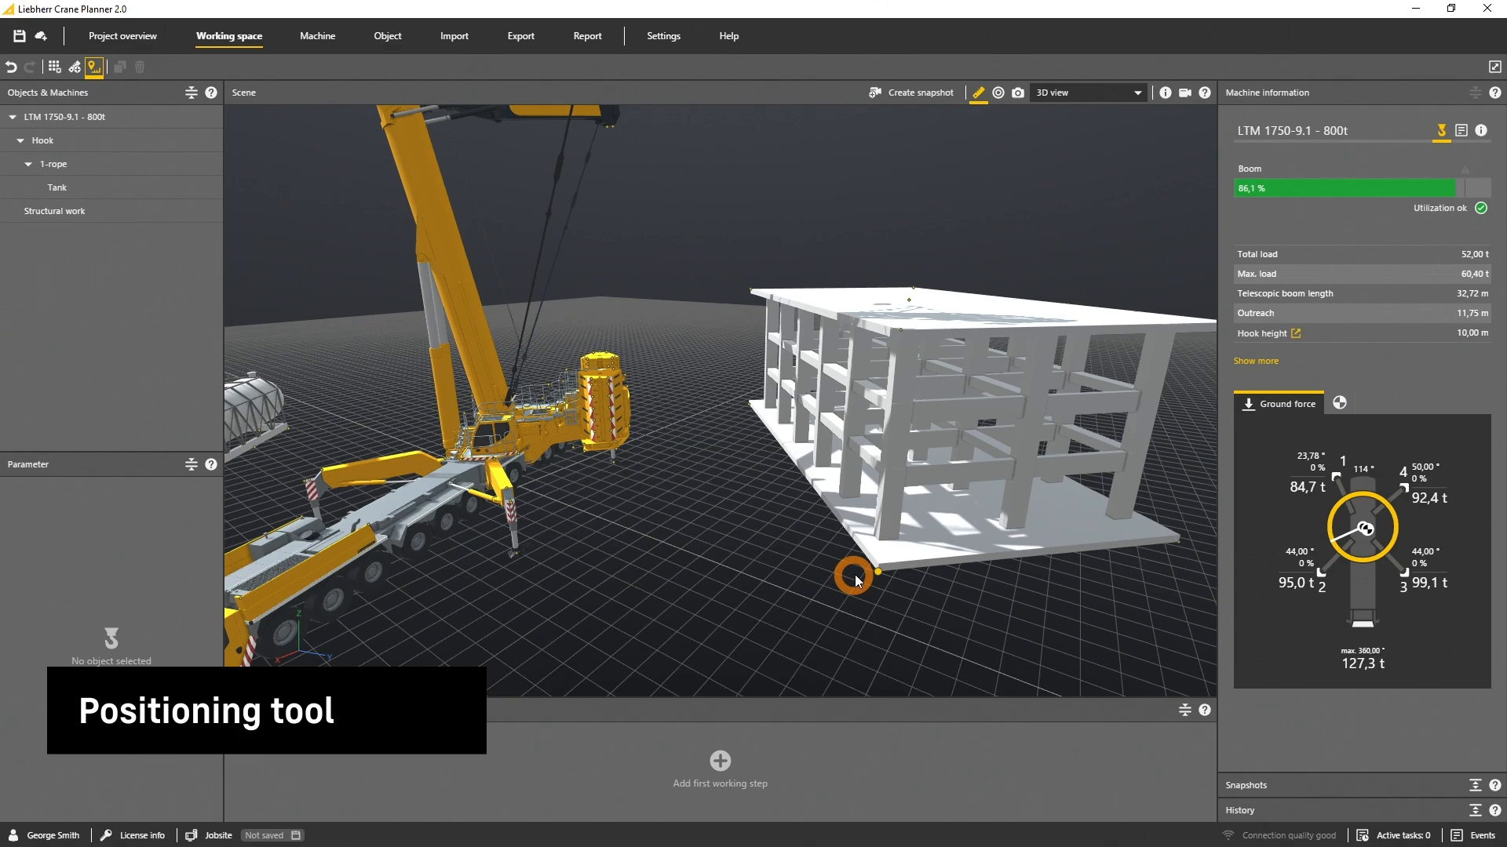